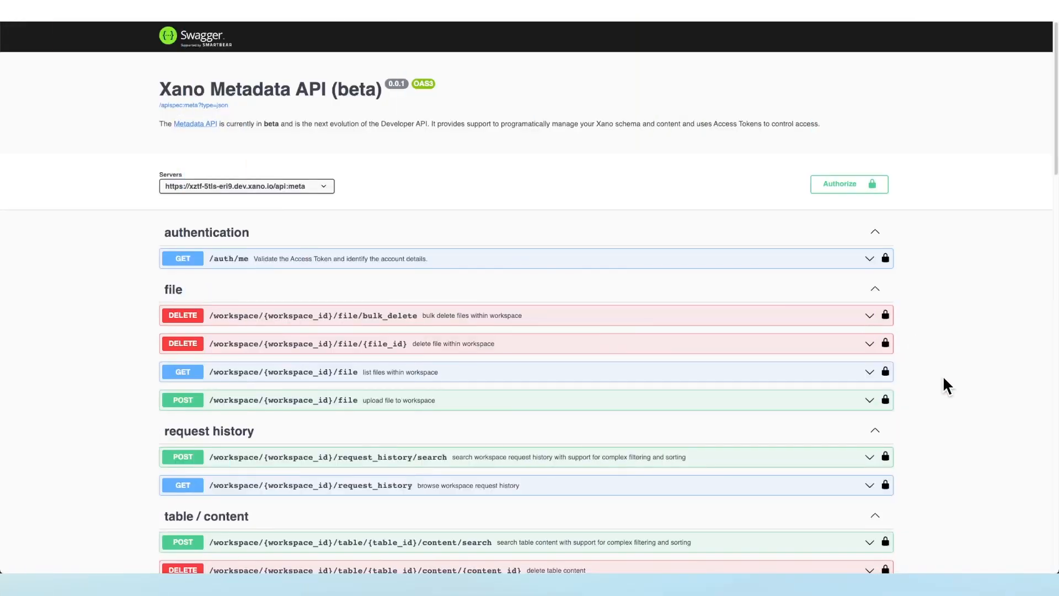
Run the request history browse for workspace 45 and scroll through the logged request entries
scroll(down, 3)
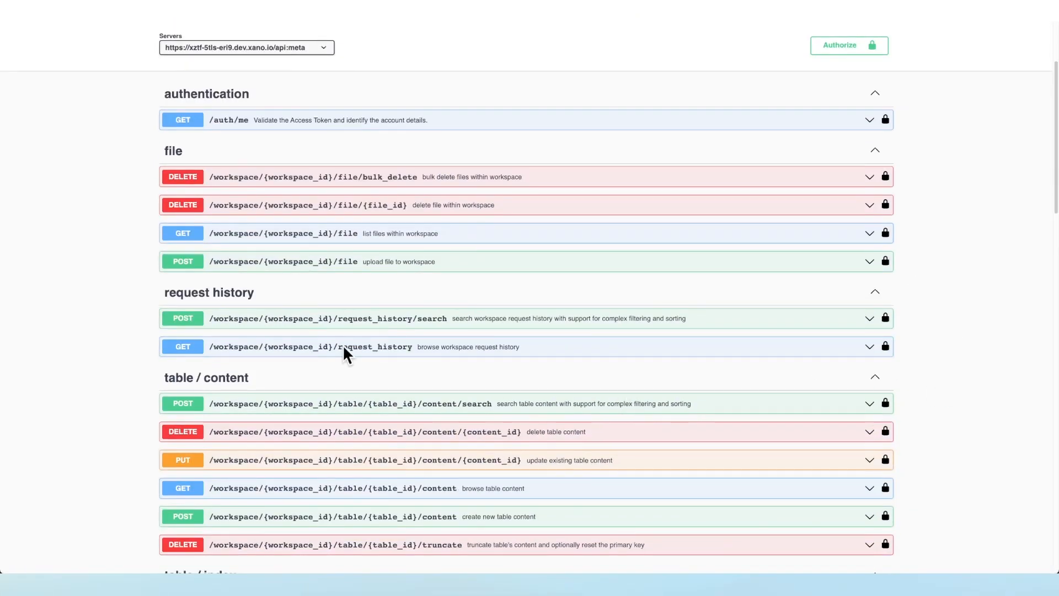
scroll(down, 3)
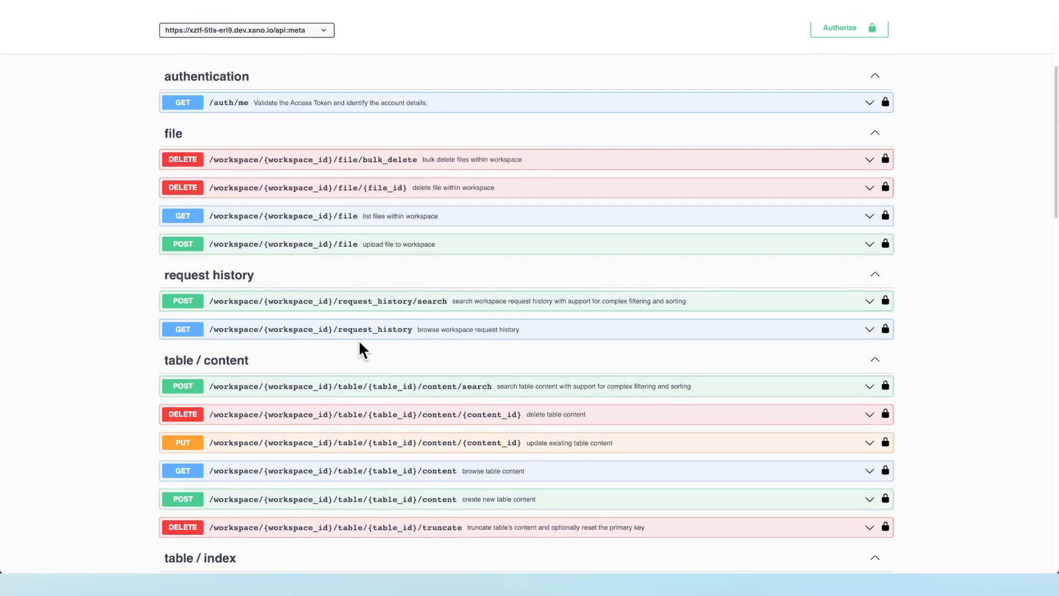
mouse_move(370, 350)
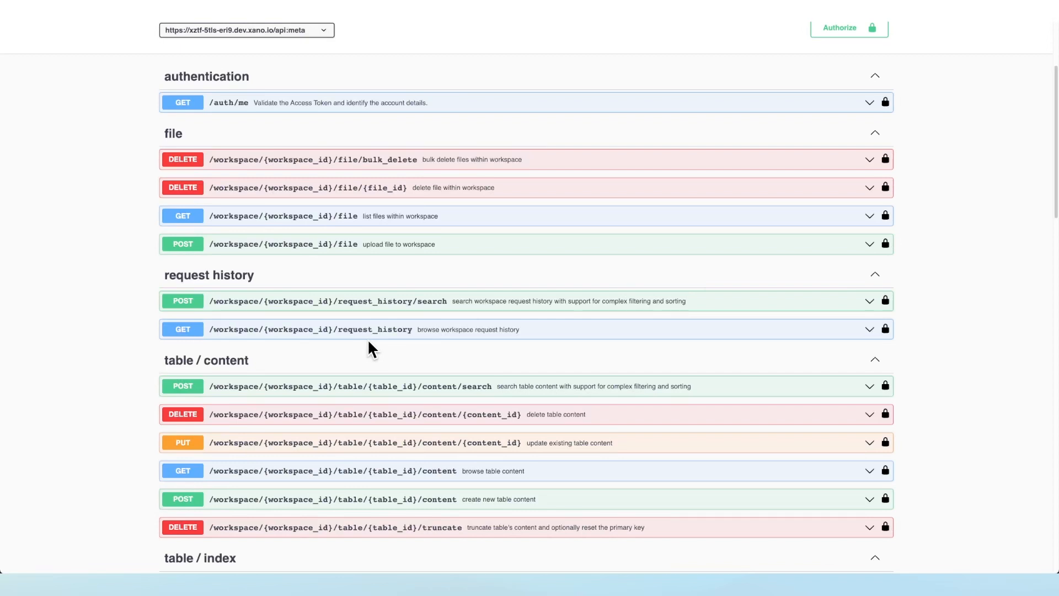
mouse_move(357, 336)
text(45)
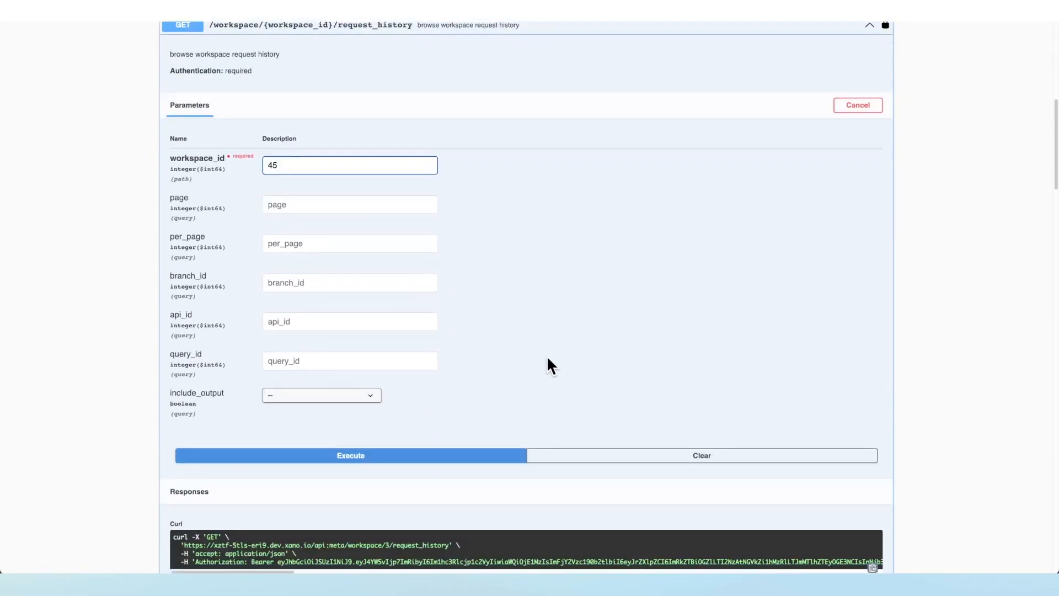
click(350, 454)
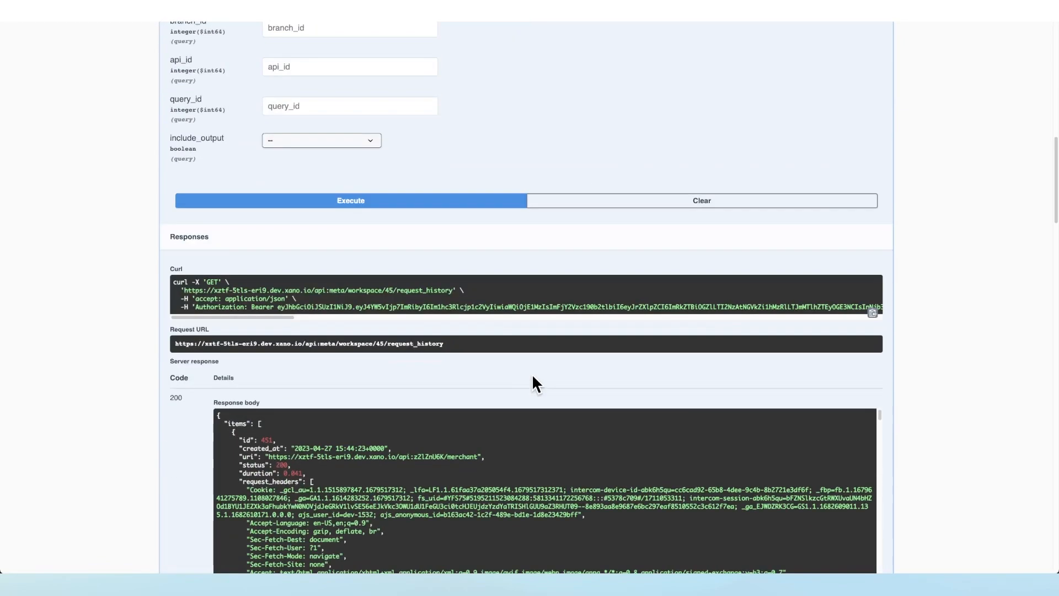
scroll(down, 3)
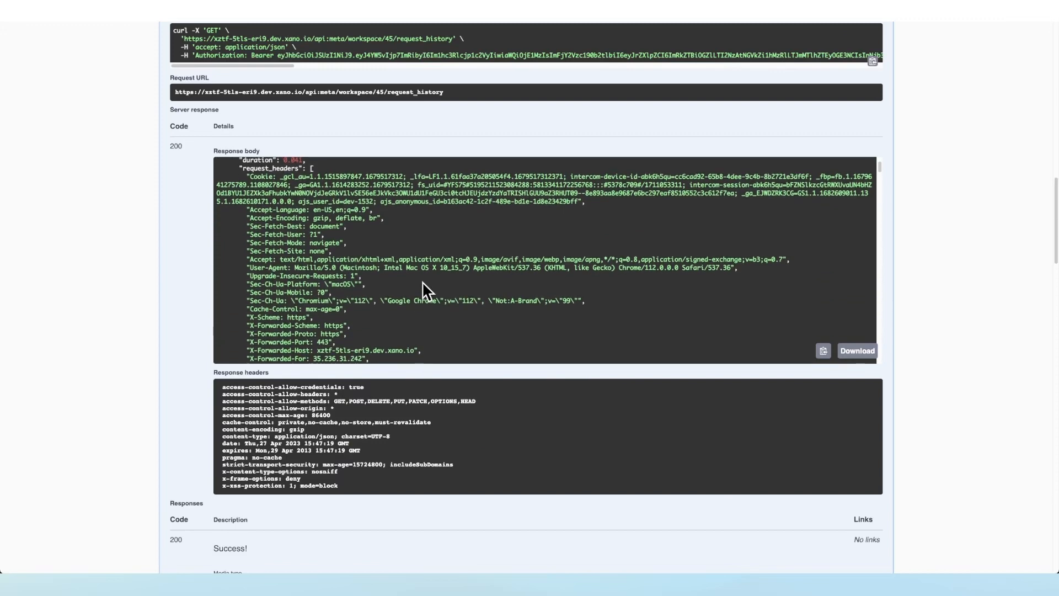
scroll(down, 3)
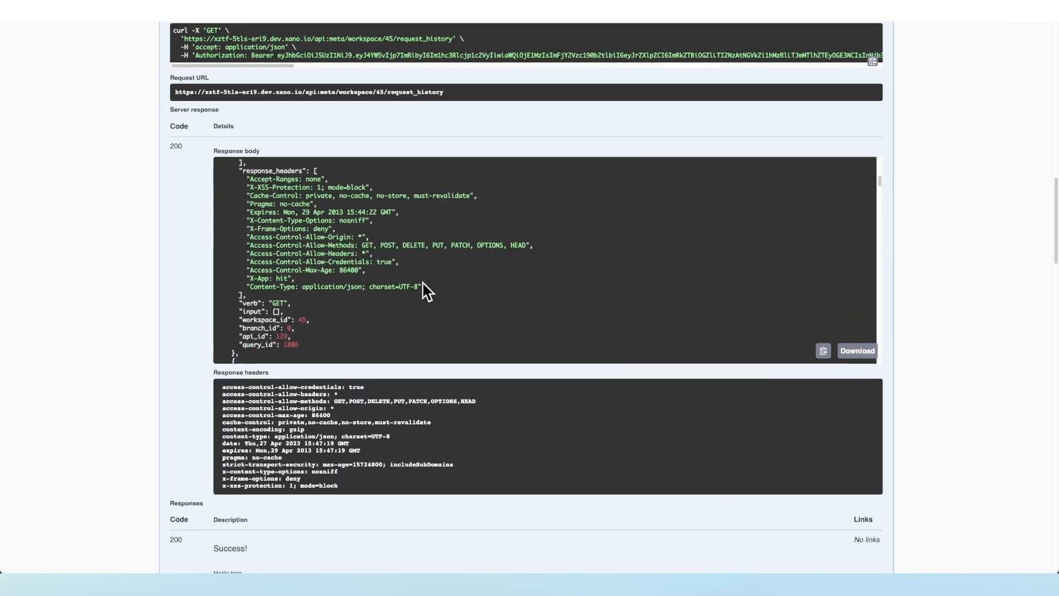
scroll(down, 3)
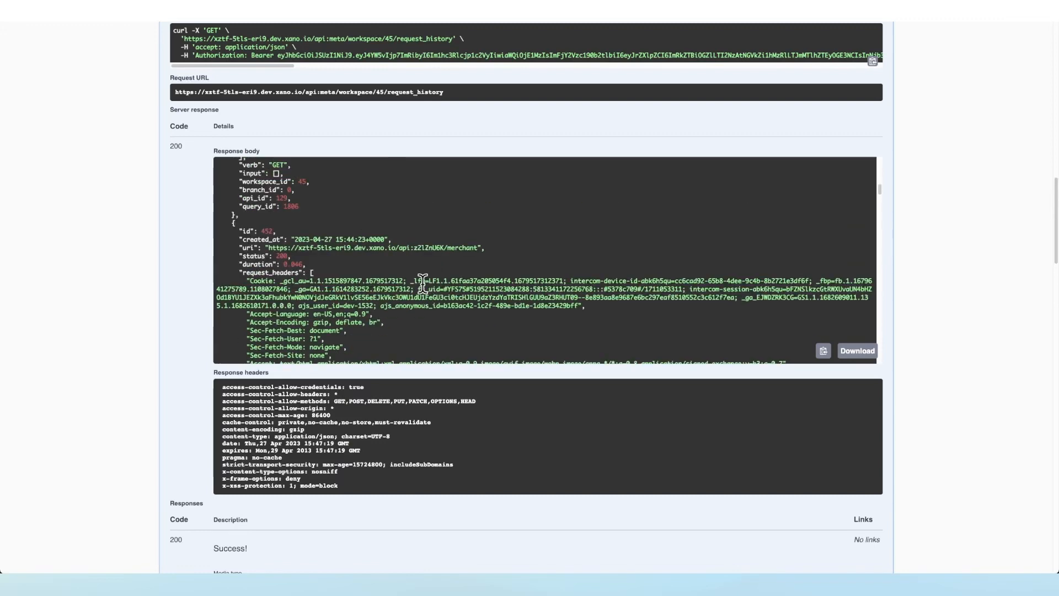
mouse_move(179, 351)
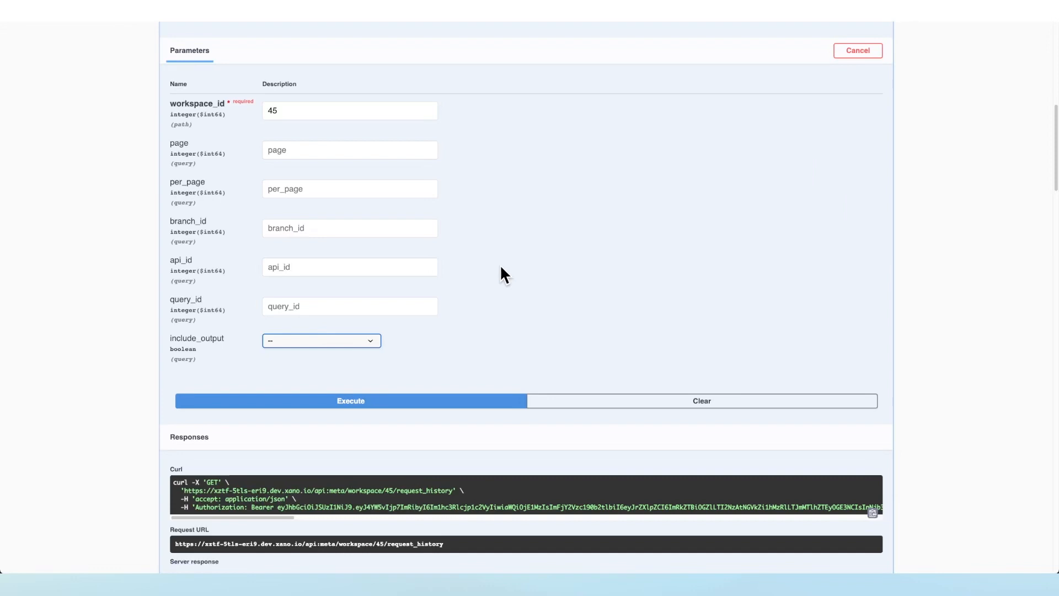
mouse_move(346, 150)
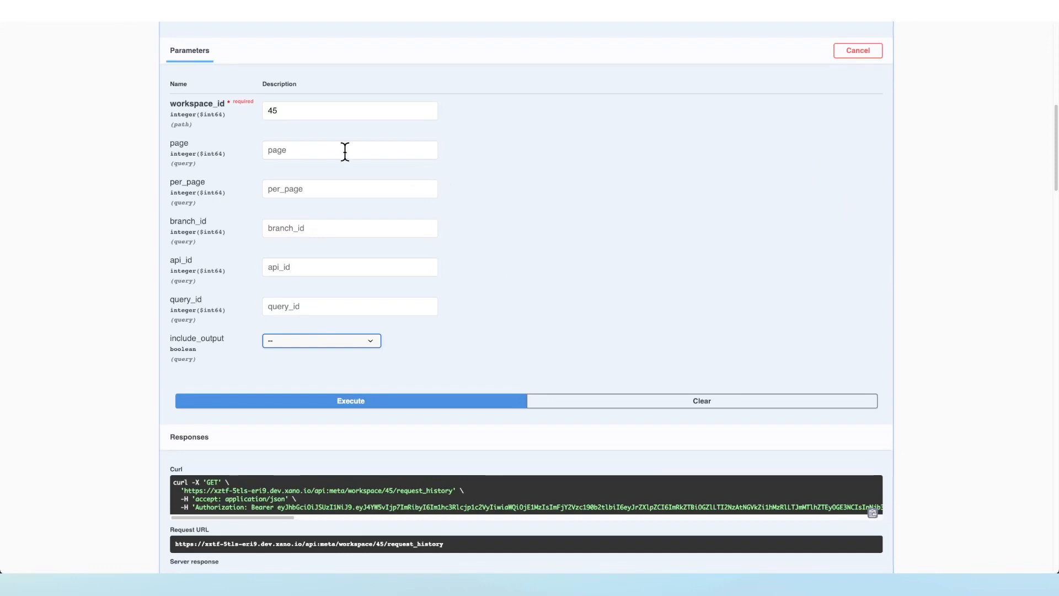
Review the request history parameters and the include_output dropdown's true/false choices
click(349, 188)
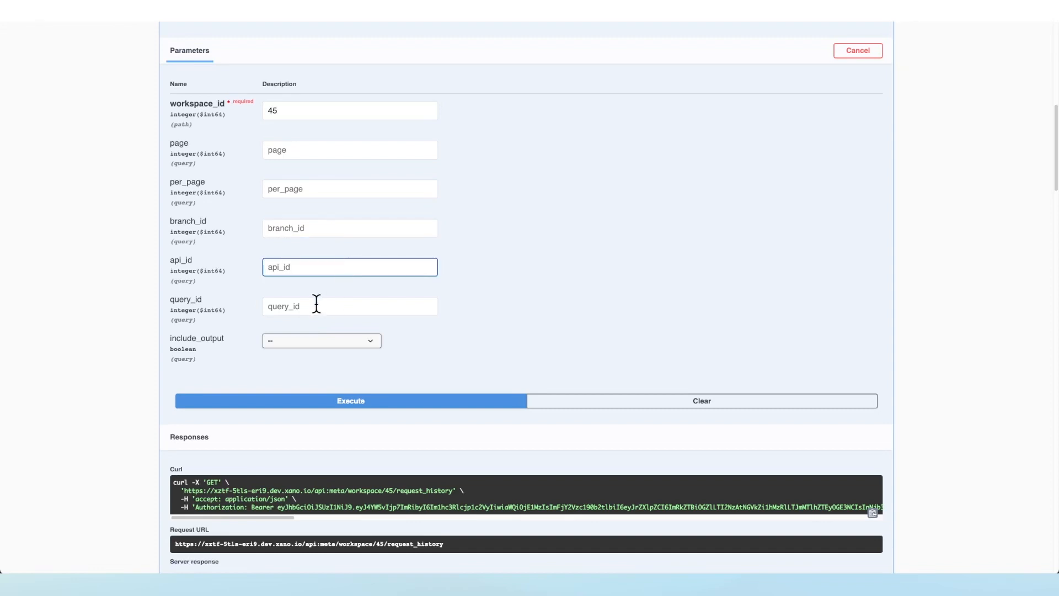
click(321, 340)
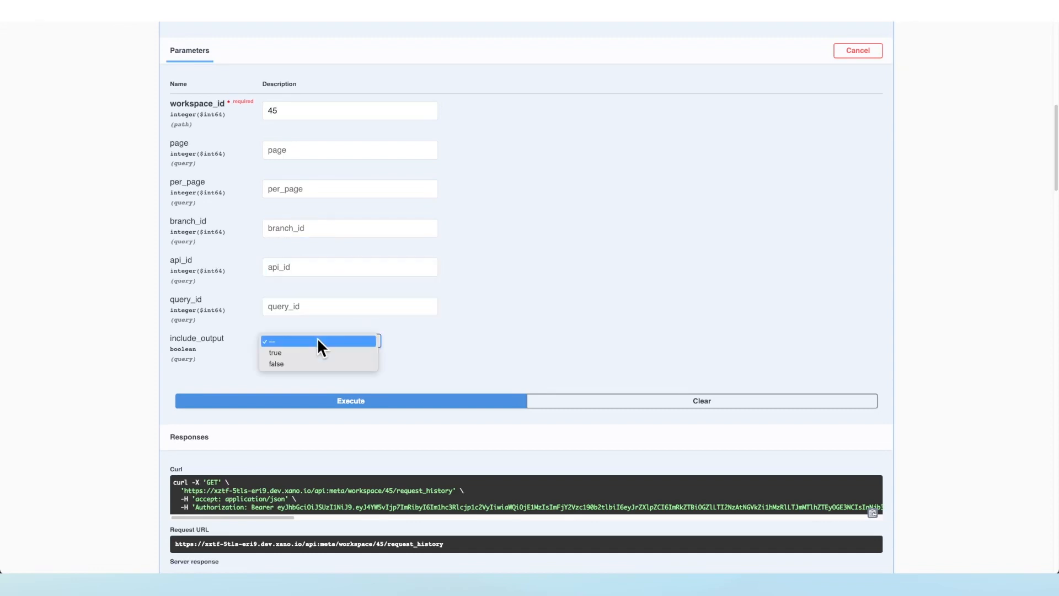
mouse_move(304, 351)
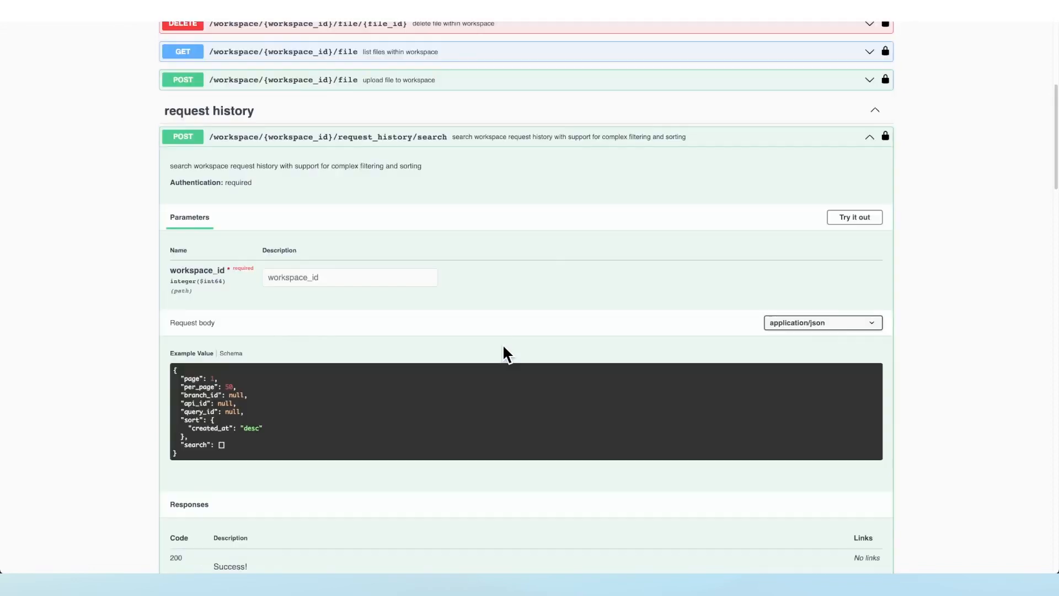
mouse_move(805, 234)
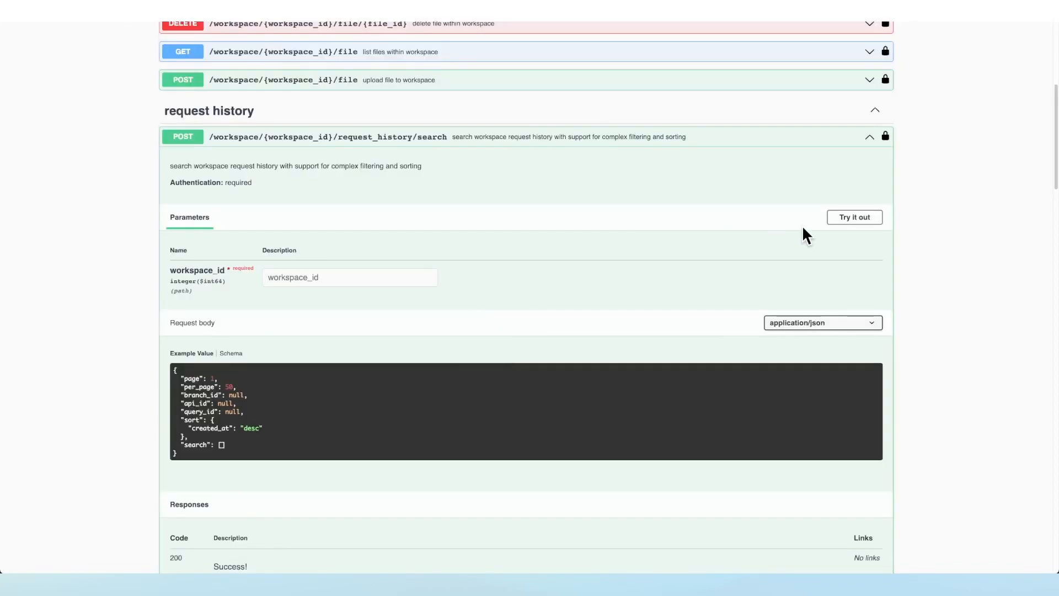
Enable editing, enter workspace_id 45, and write the search body filter [{"status": 200}]
click(853, 216)
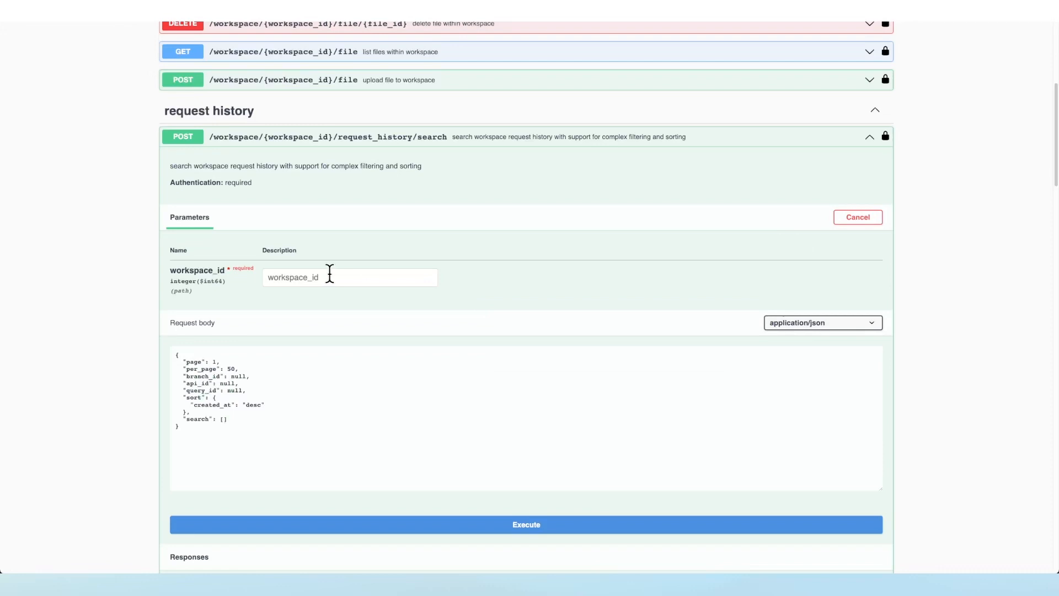
text(45)
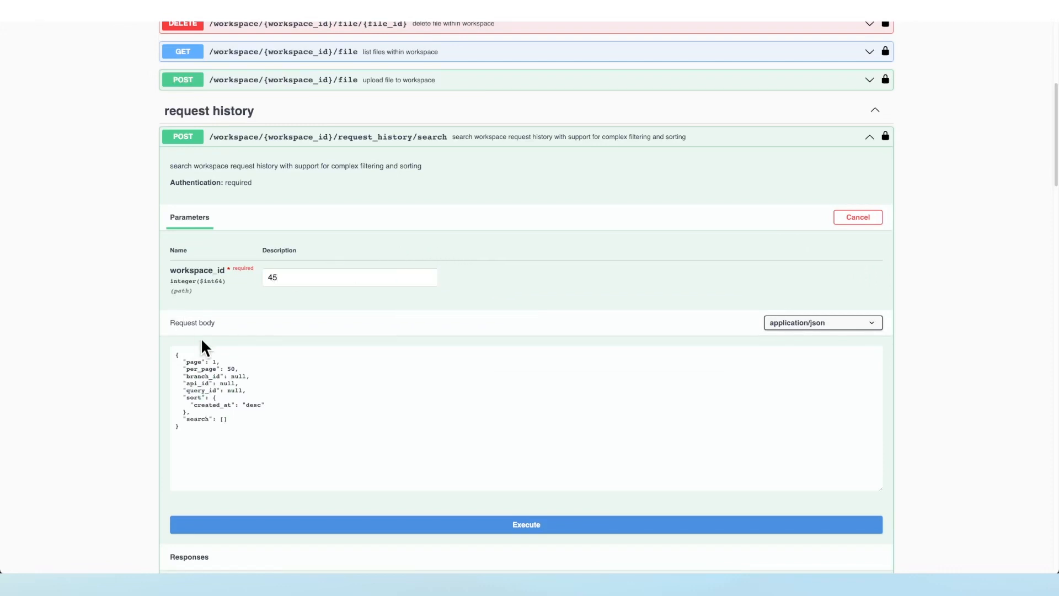
click(525, 524)
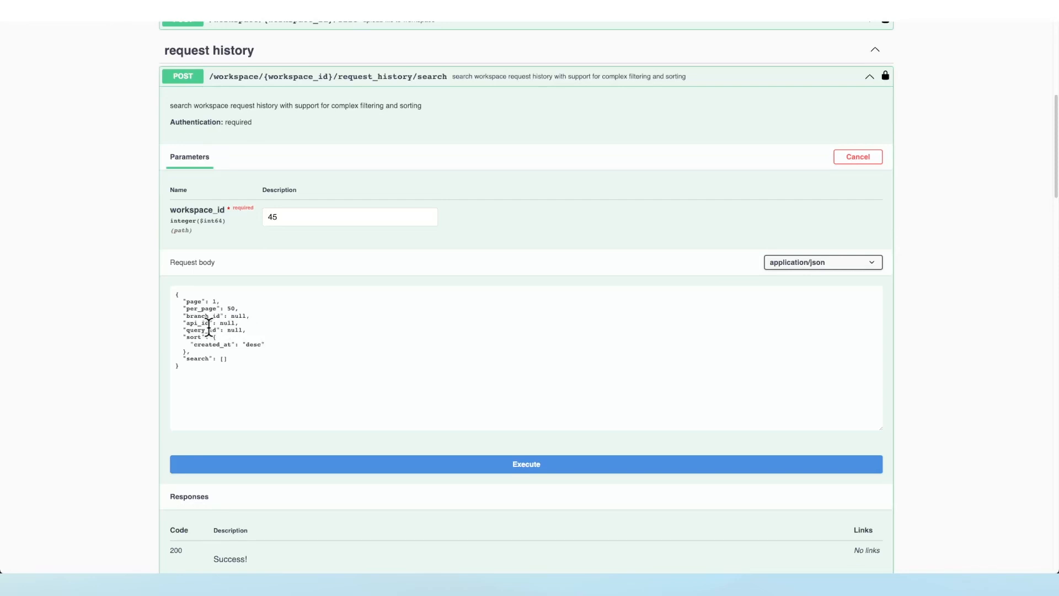
scroll(down, 3)
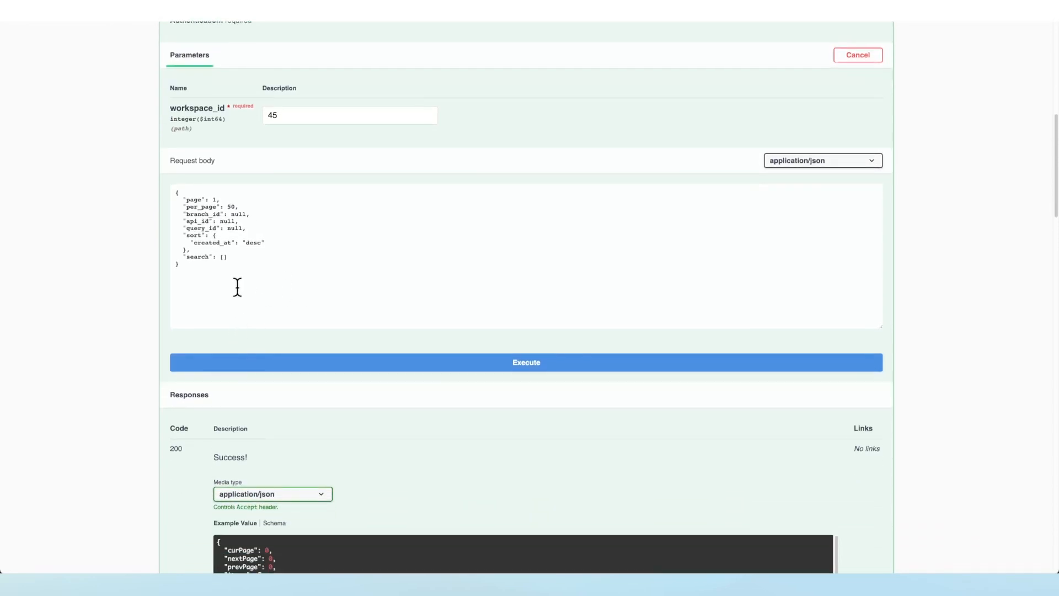
click(342, 294)
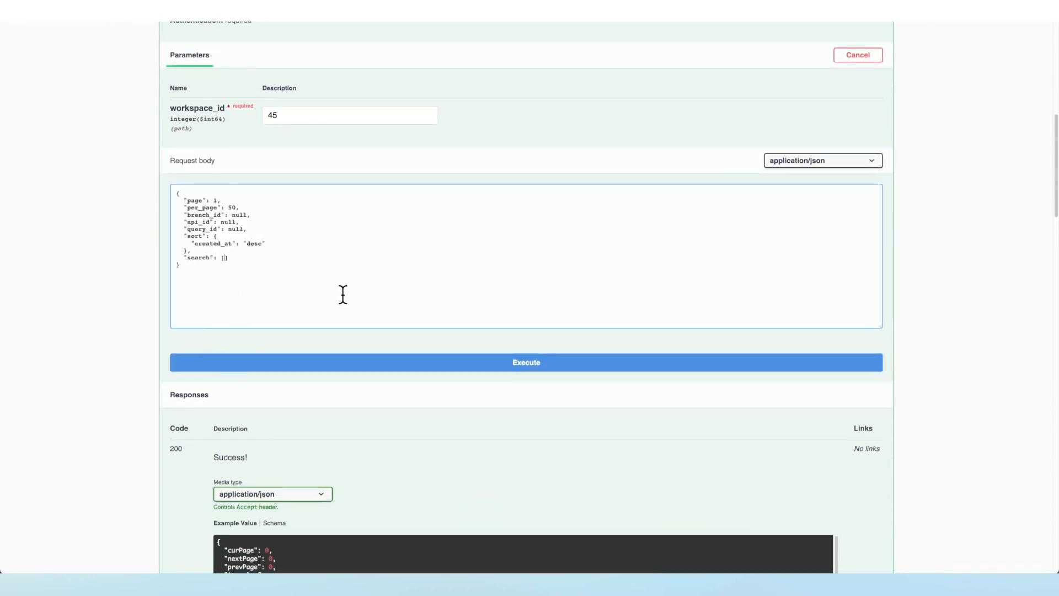
scroll(down, 3)
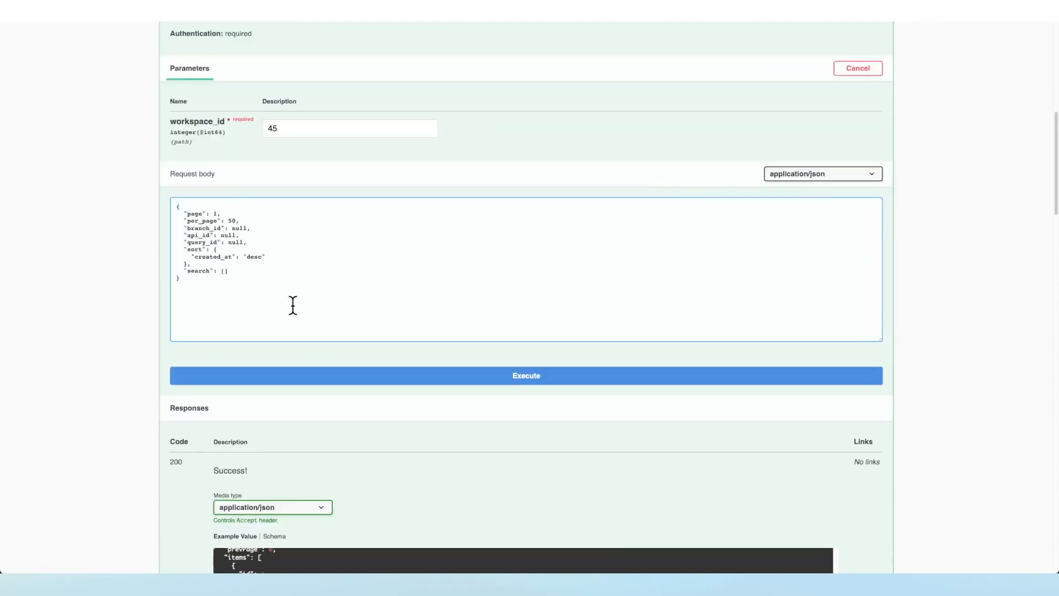
text({)
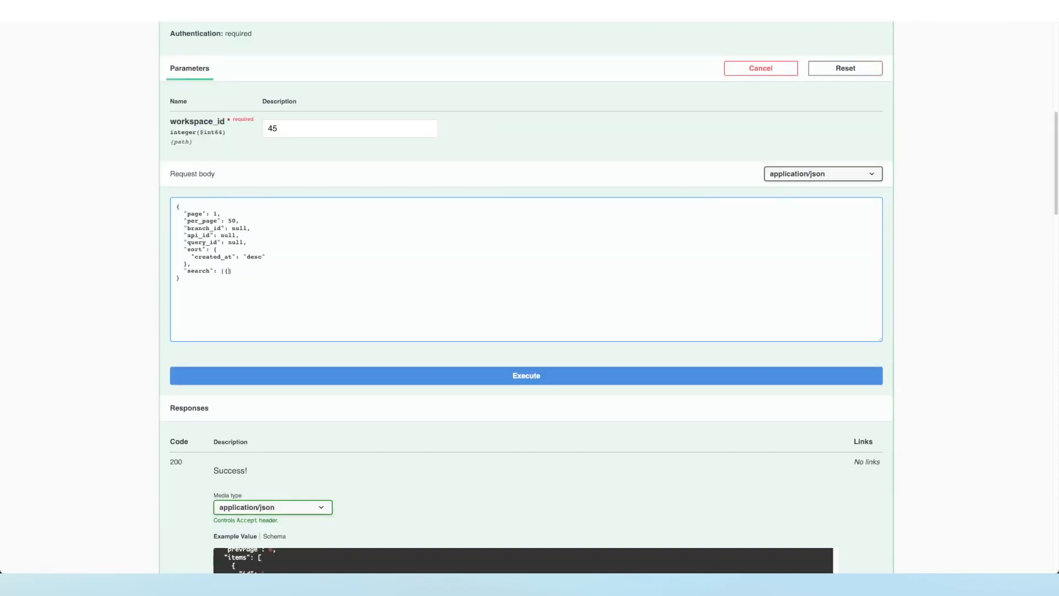
text("status": 200}])
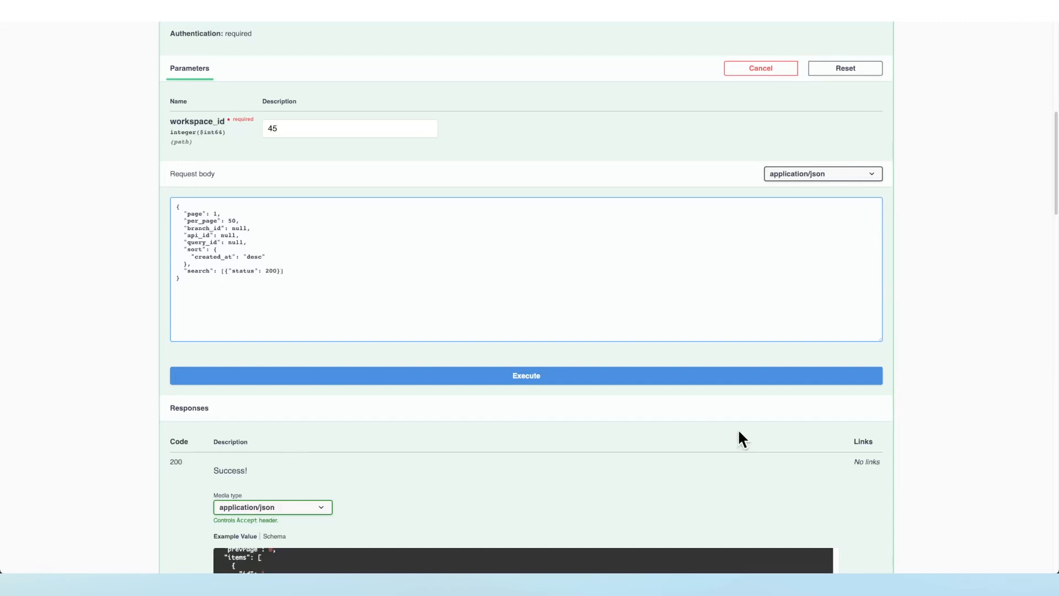
Execute the status 200 search and scroll through the returned request records
click(526, 376)
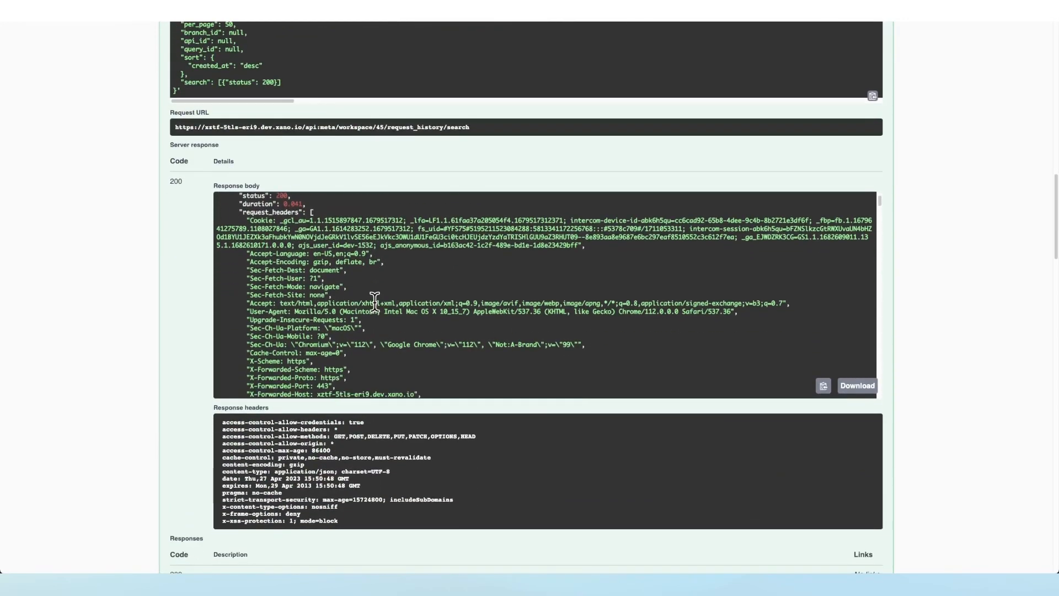
scroll(down, 3)
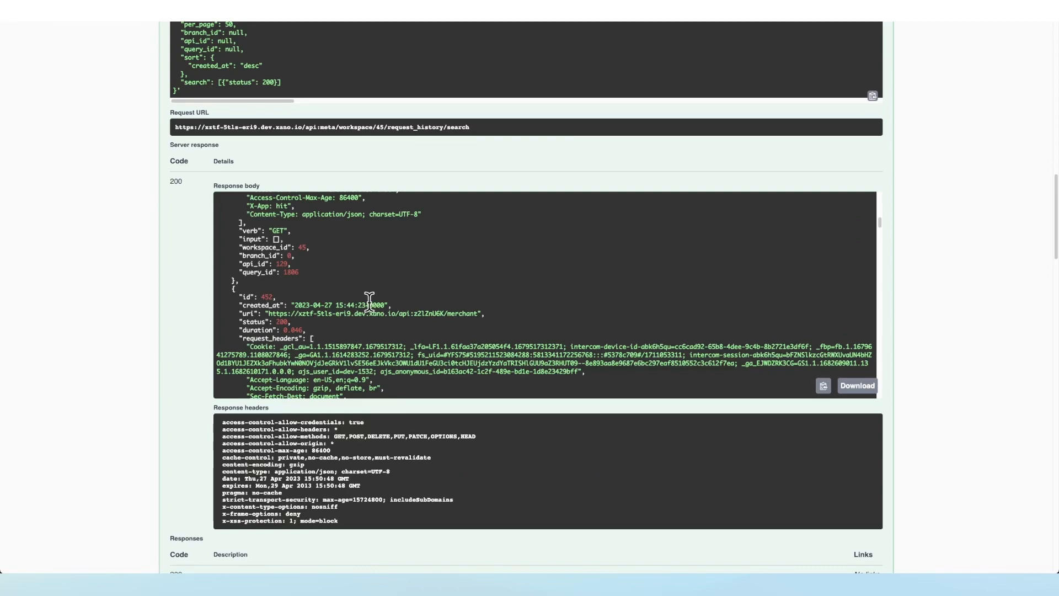
scroll(down, 3)
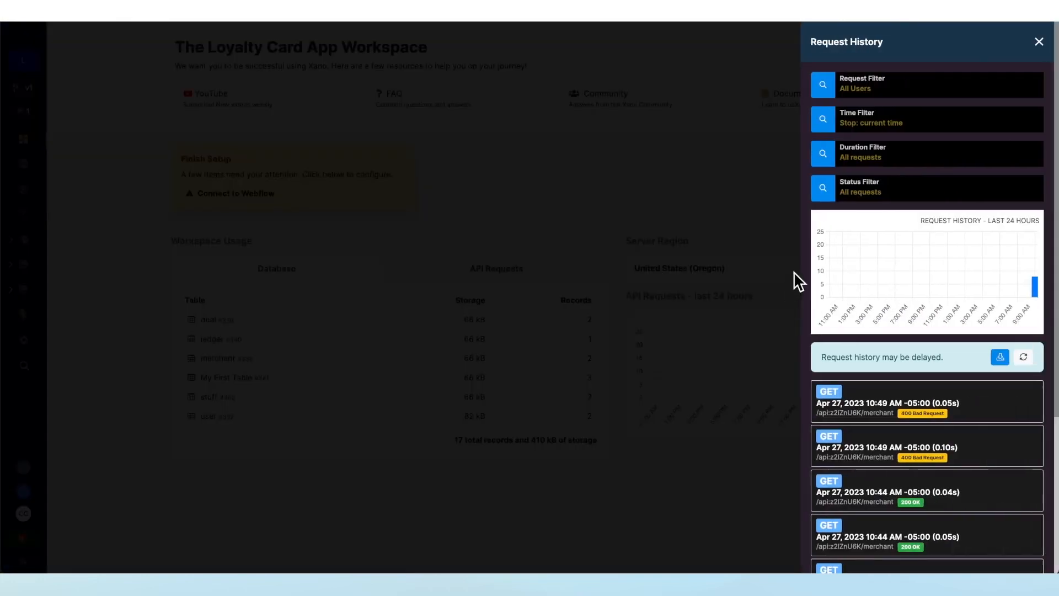
mouse_move(926, 446)
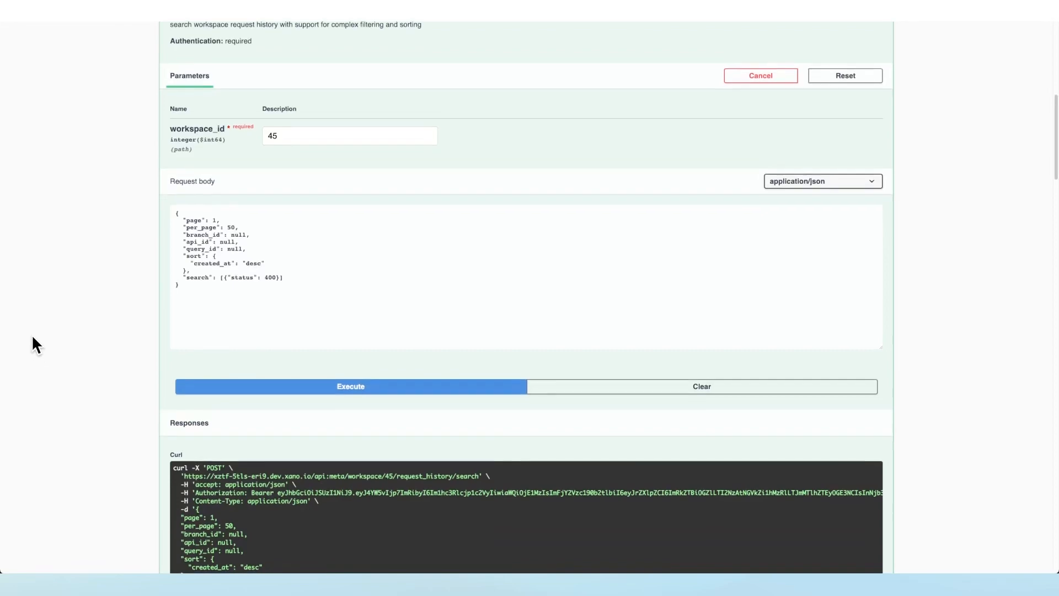
Execute the search filtered on status 400 for workspace 45
click(349, 385)
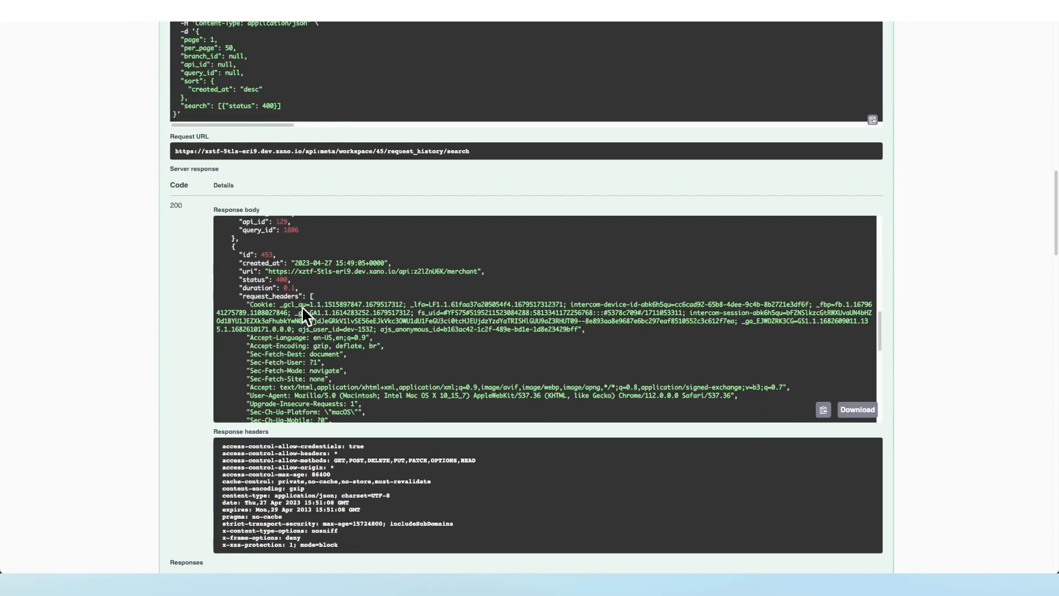